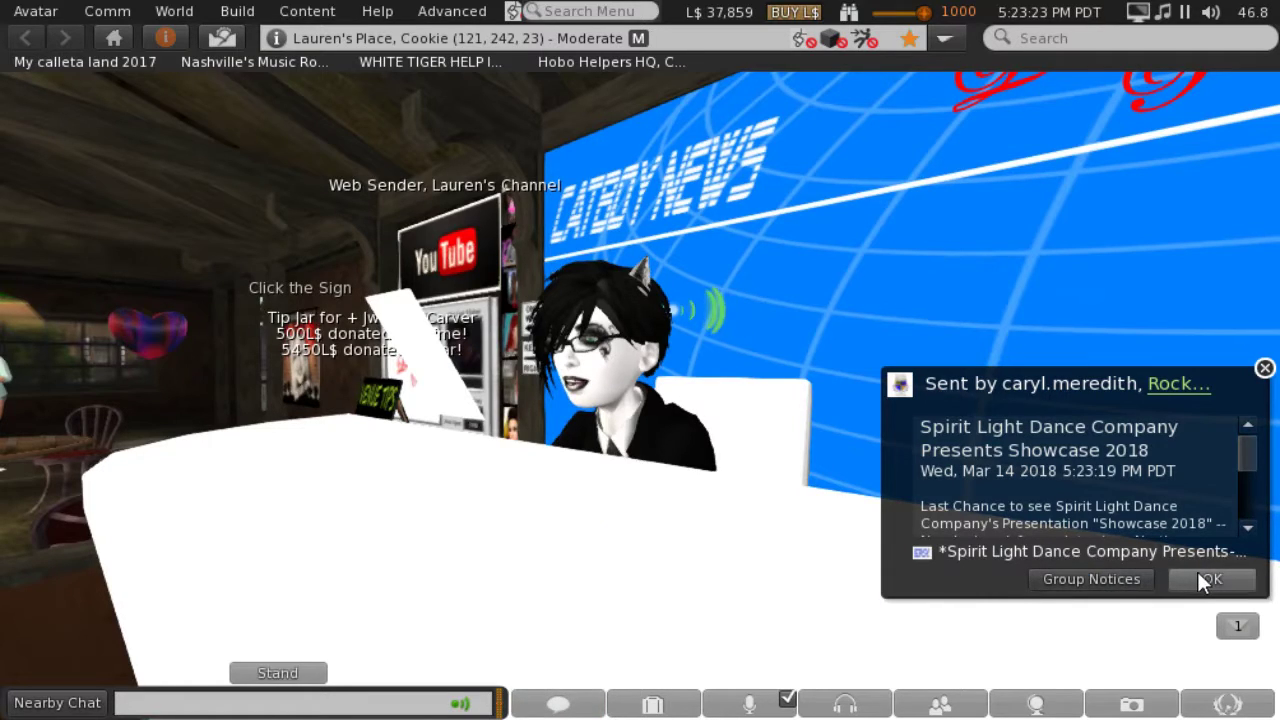
Dismiss the dance showcase group notice, keeping the view on the avatar at the news desk.
{"action": "left_click", "coordinate": [1212, 580]}
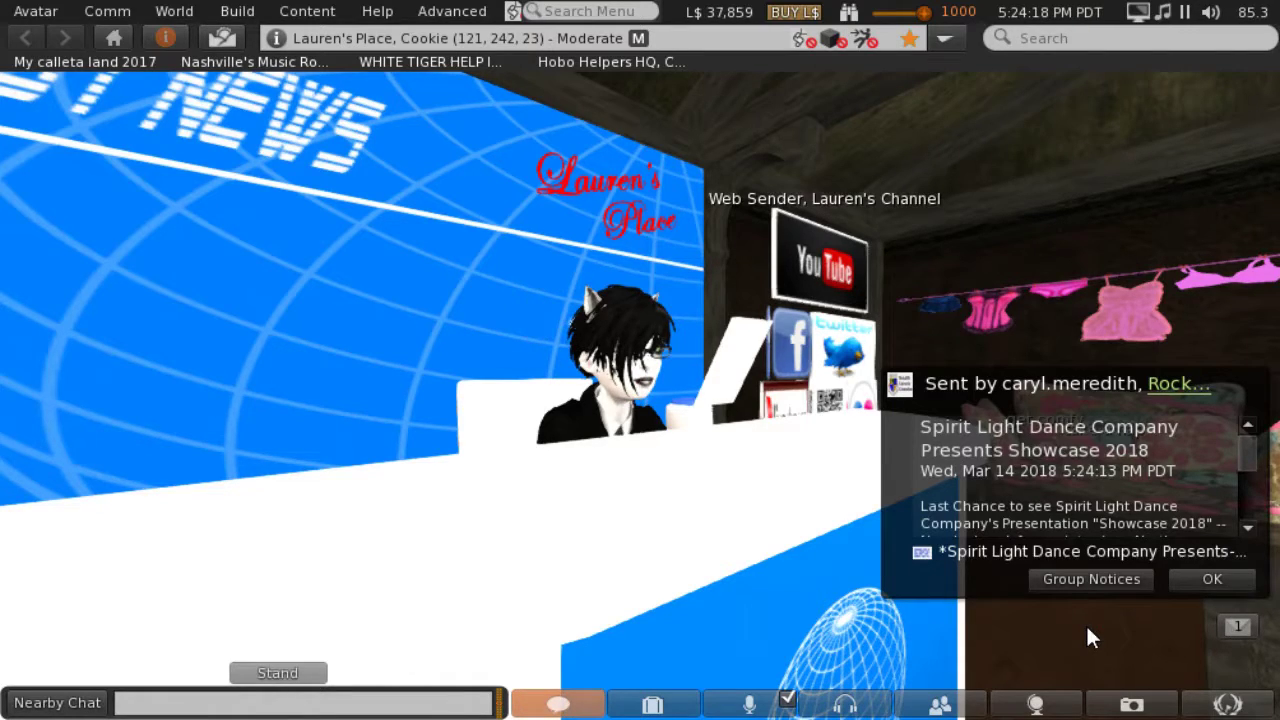
{"action": "left_click", "coordinate": [1211, 580]}
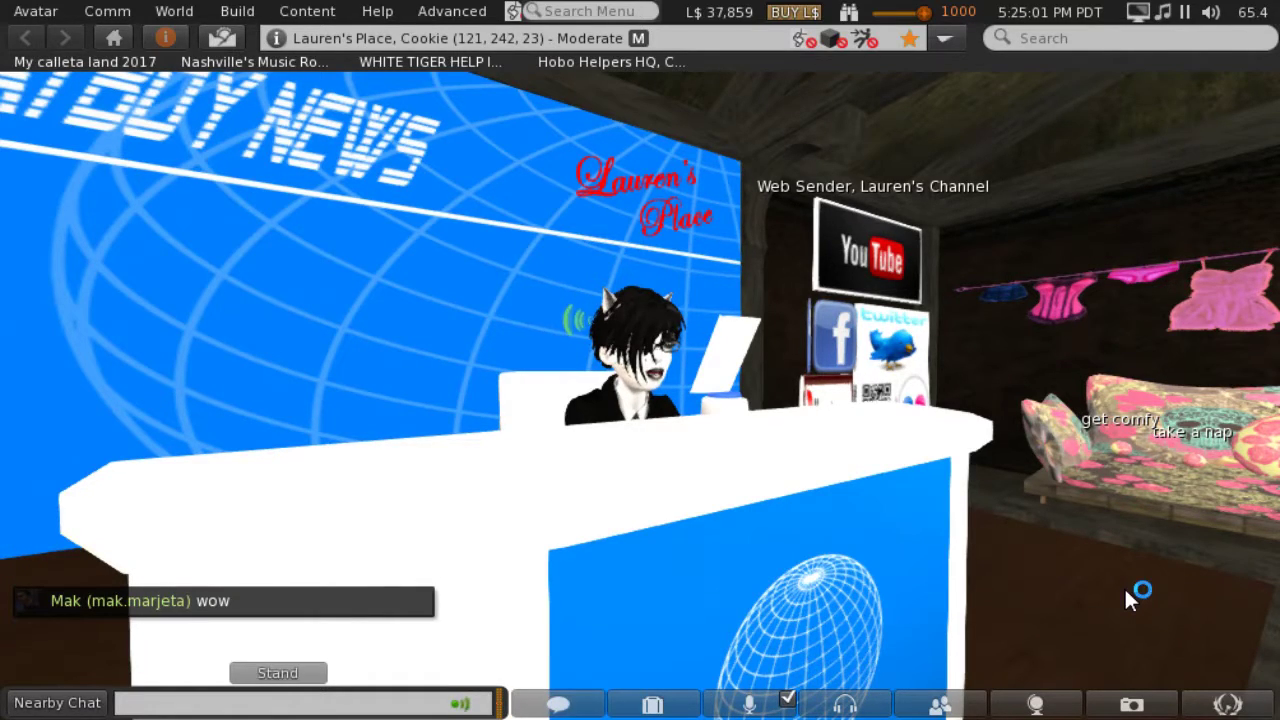
{"action": "mouse_move", "coordinate": [1130, 600]}
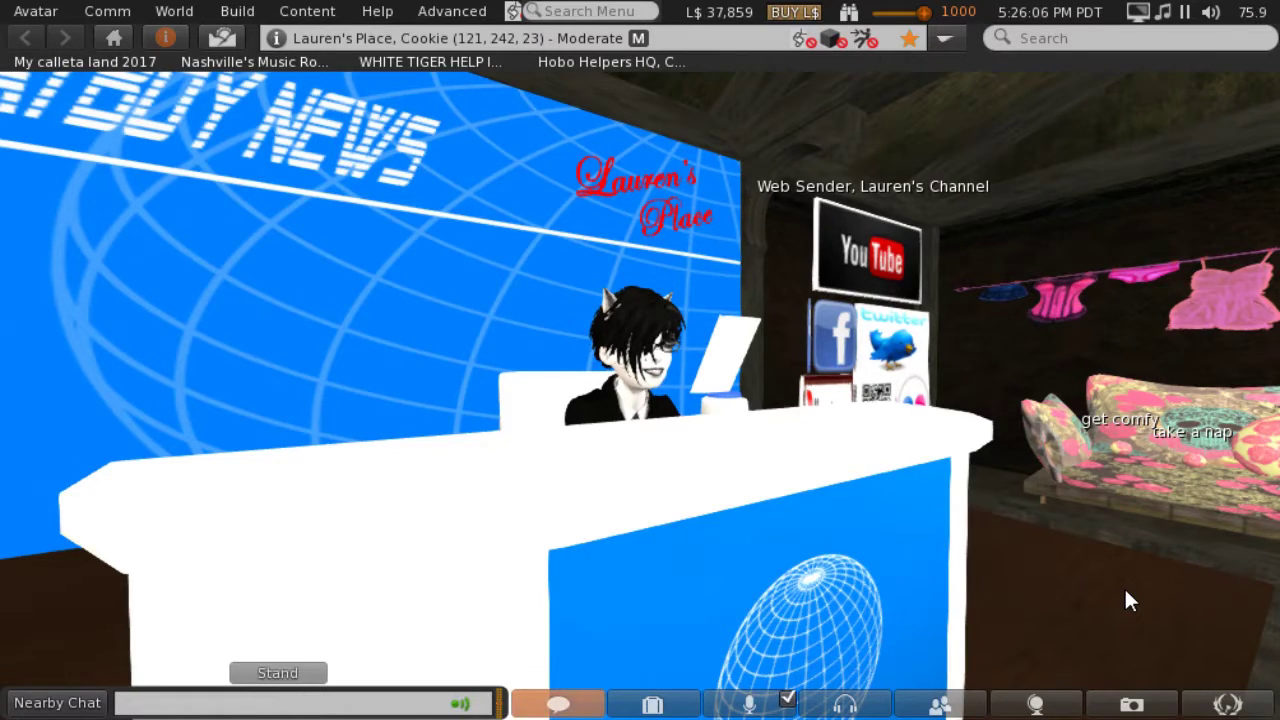
{"action": "mouse_move", "coordinate": [715, 630]}
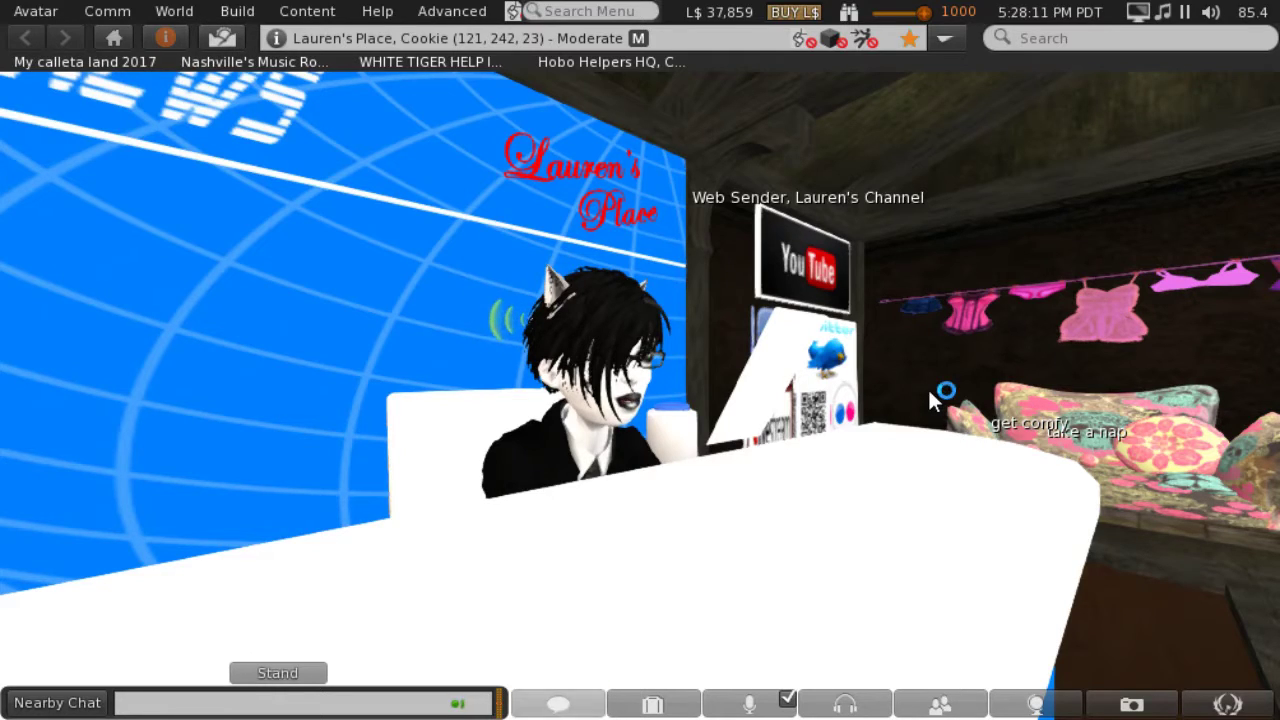
{"action": "mouse_move", "coordinate": [933, 401]}
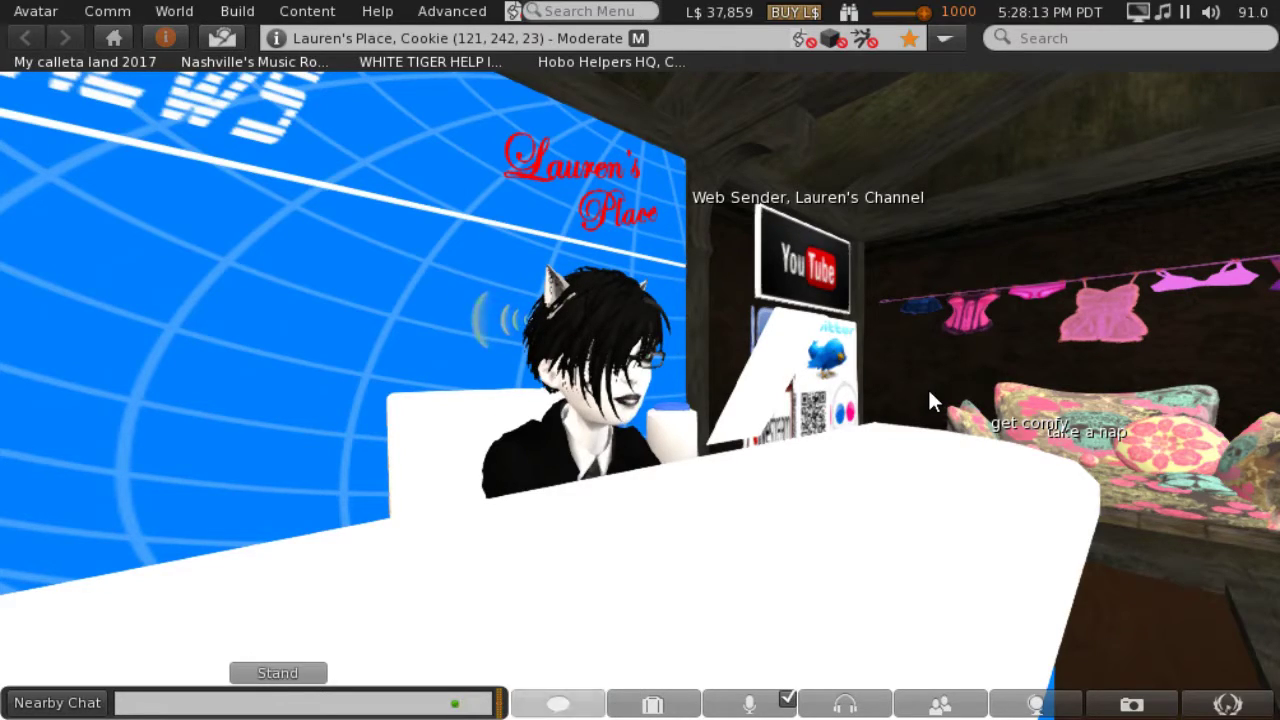